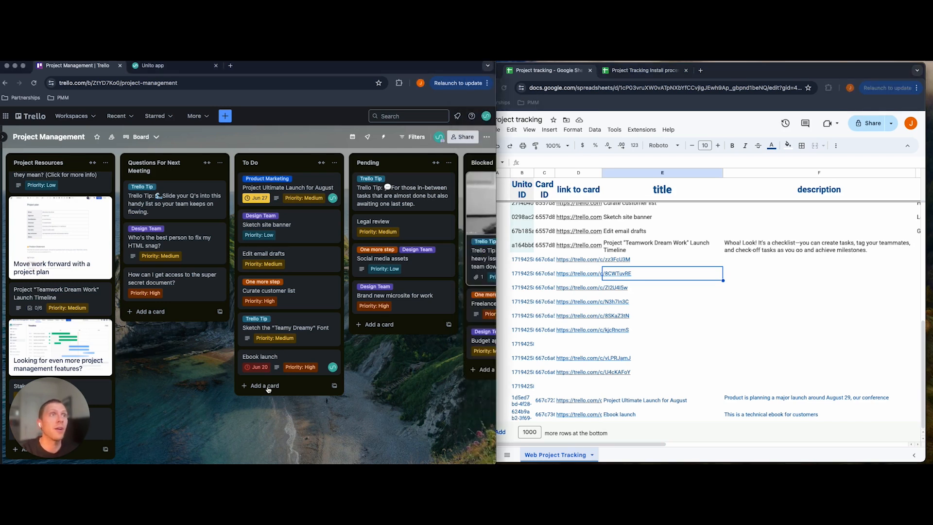
# Add a 'Webinar Launch to support the new product' card to the To Do list
pyautogui.click(265, 386)
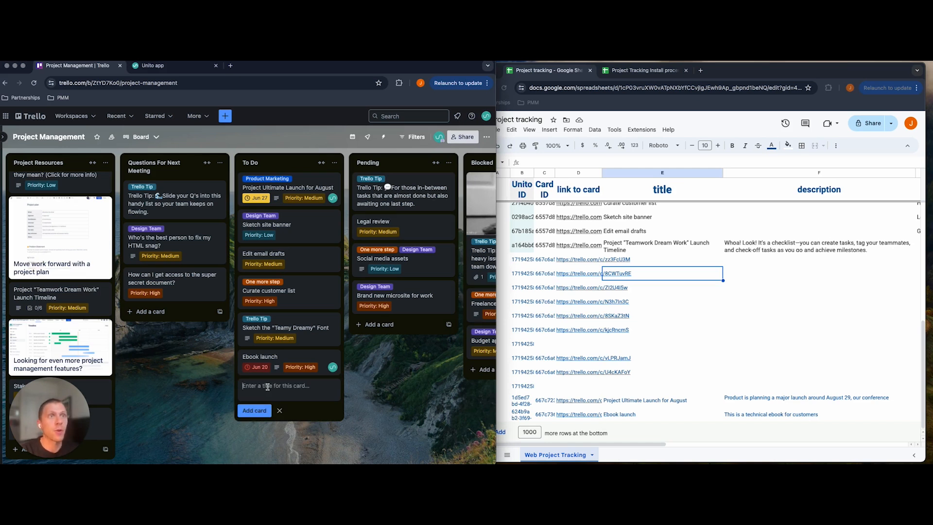
pyautogui.write('Webinar')
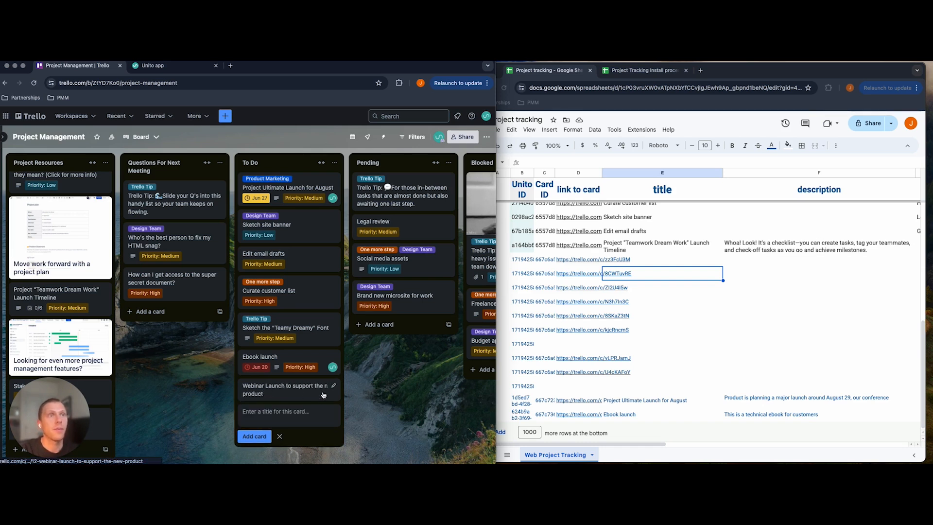
# Add a member and save a guest-speaker description on the Webinar Launch card
pyautogui.click(285, 389)
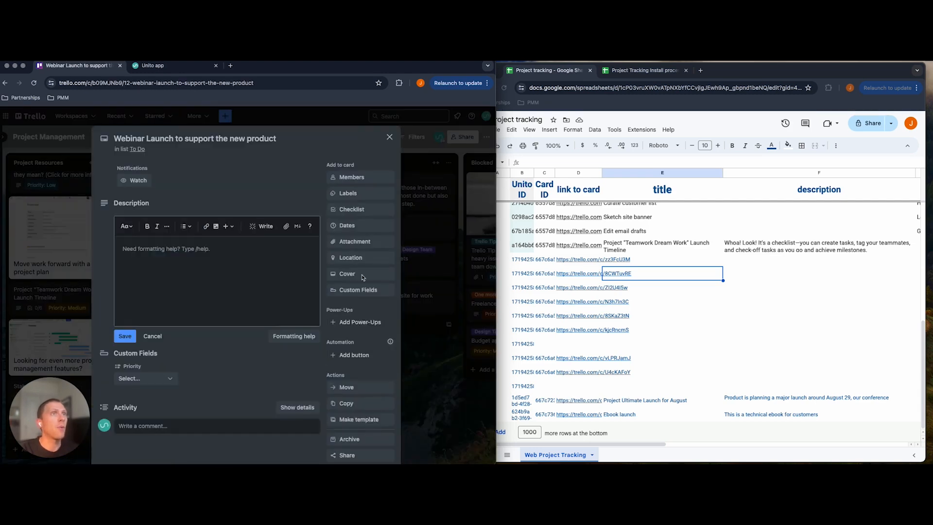
pyautogui.click(351, 177)
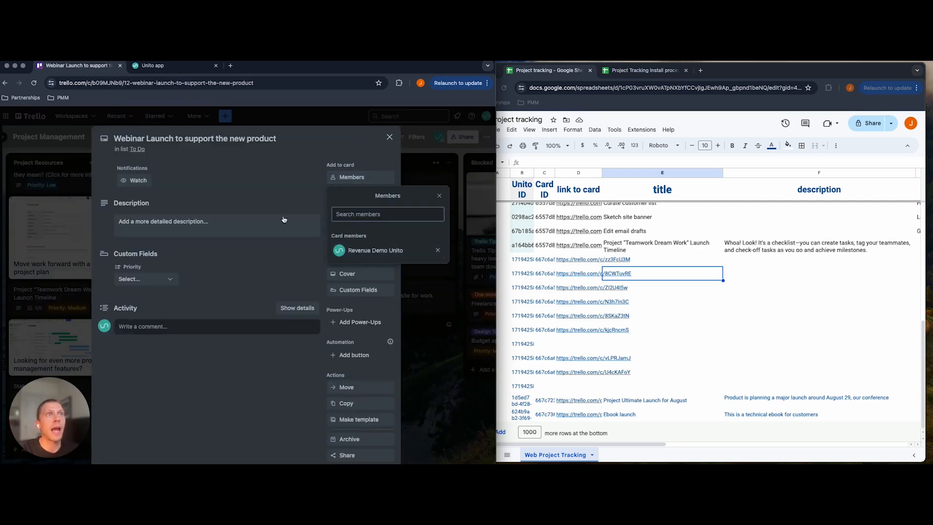
pyautogui.click(214, 220)
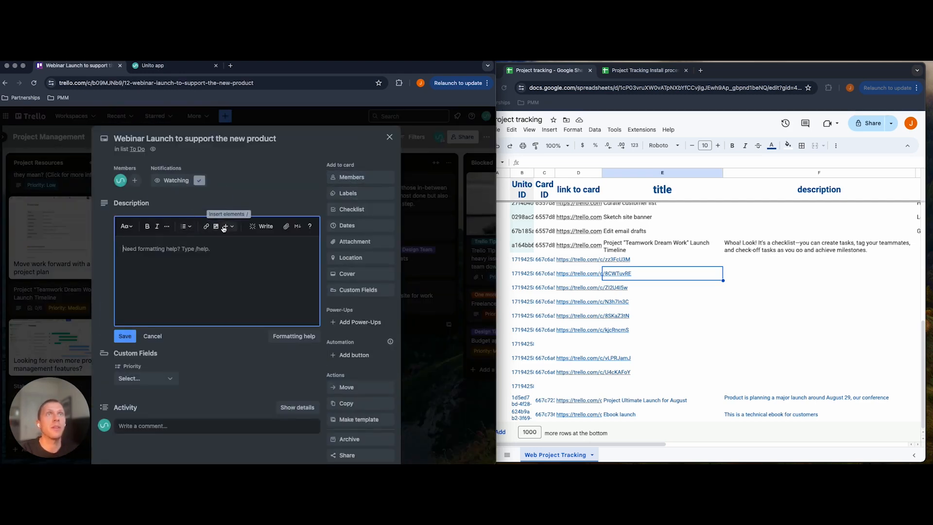
pyautogui.moveTo(230, 260)
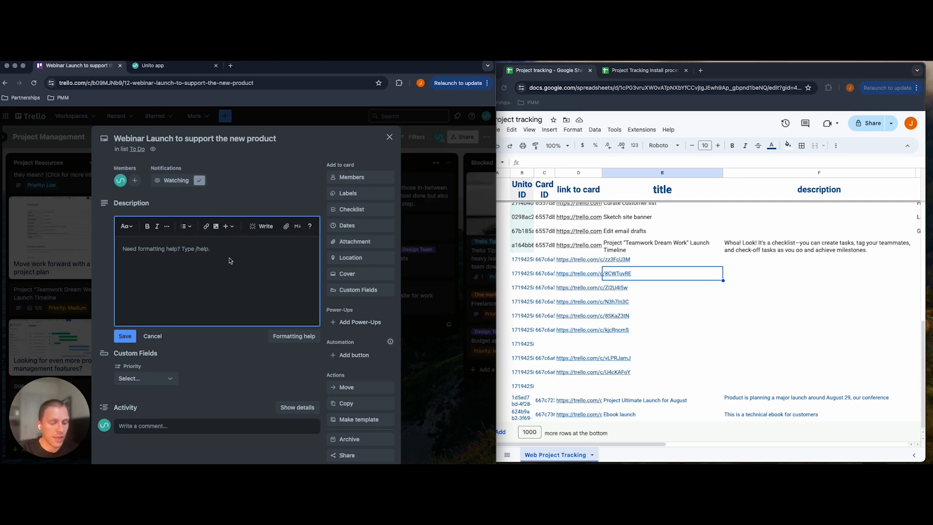
pyautogui.write('The guest speaker is gonna be awe')
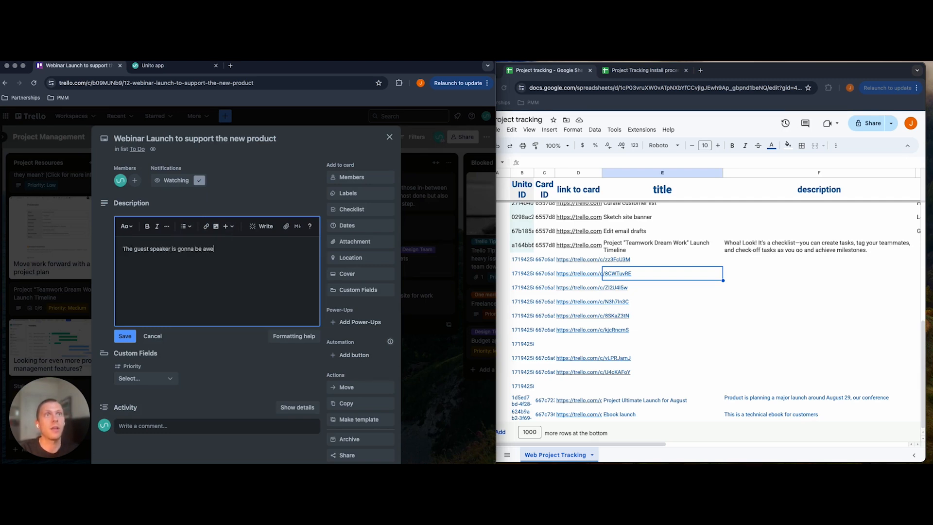
pyautogui.click(124, 335)
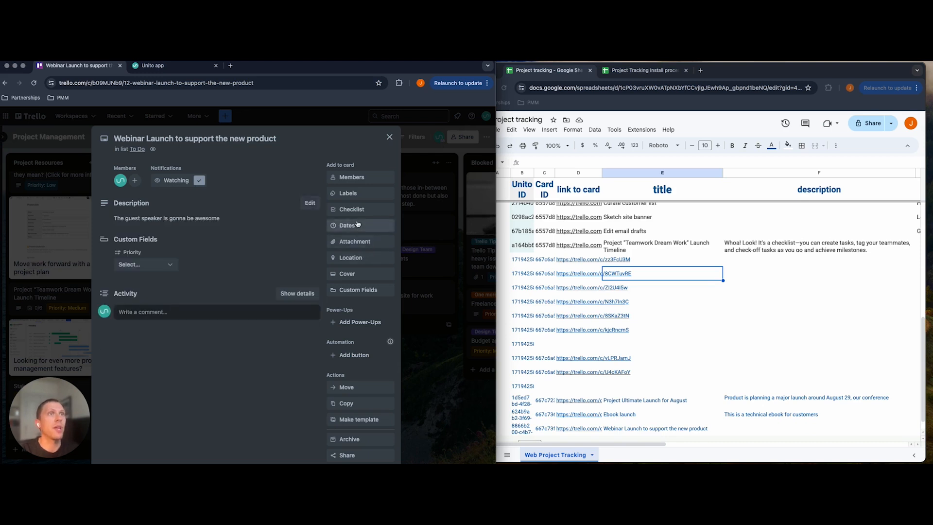
# Set the card's due date to tomorrow 4 PM and its Priority to High
pyautogui.click(347, 224)
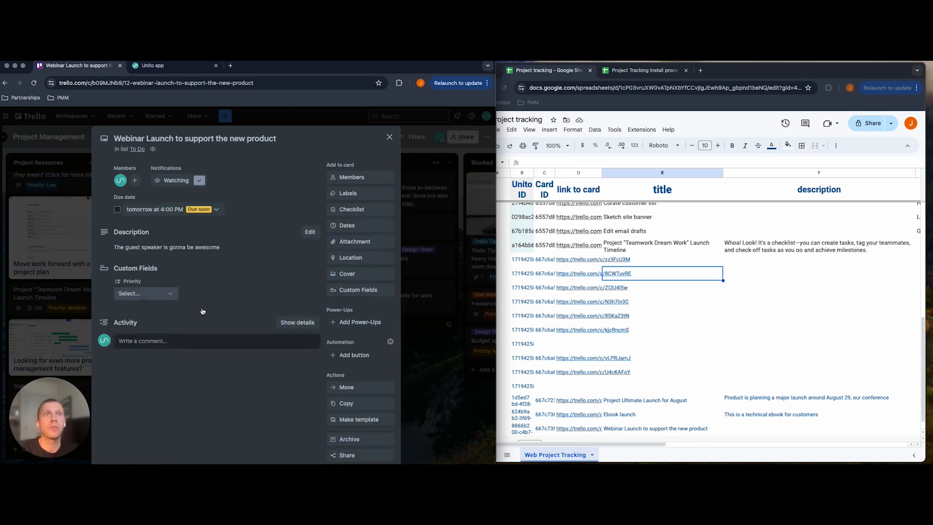
pyautogui.click(143, 293)
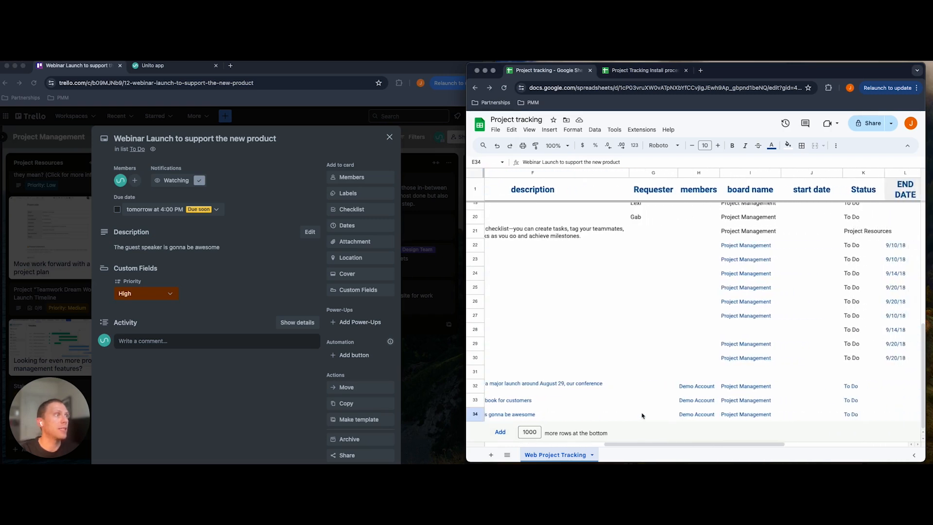
# Review the synced sheet columns and tag the card with the Priority label
pyautogui.click(621, 190)
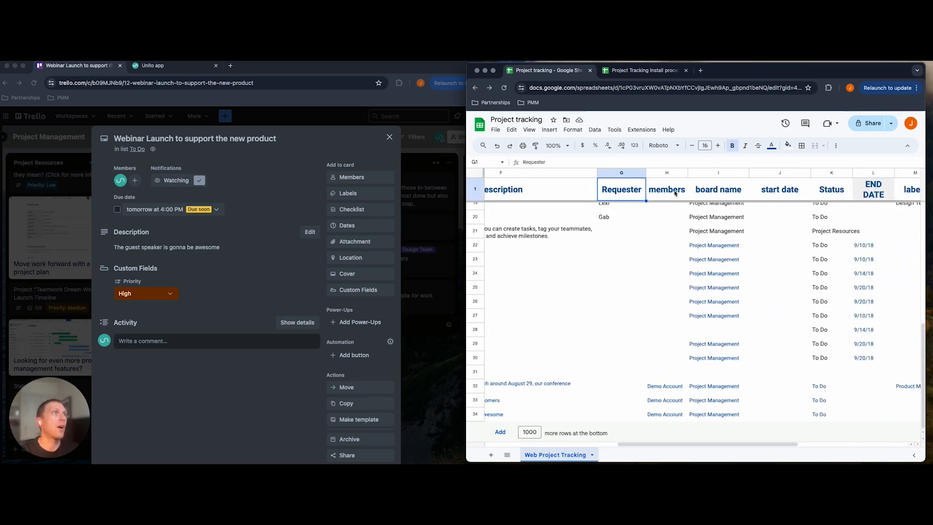
pyautogui.click(779, 189)
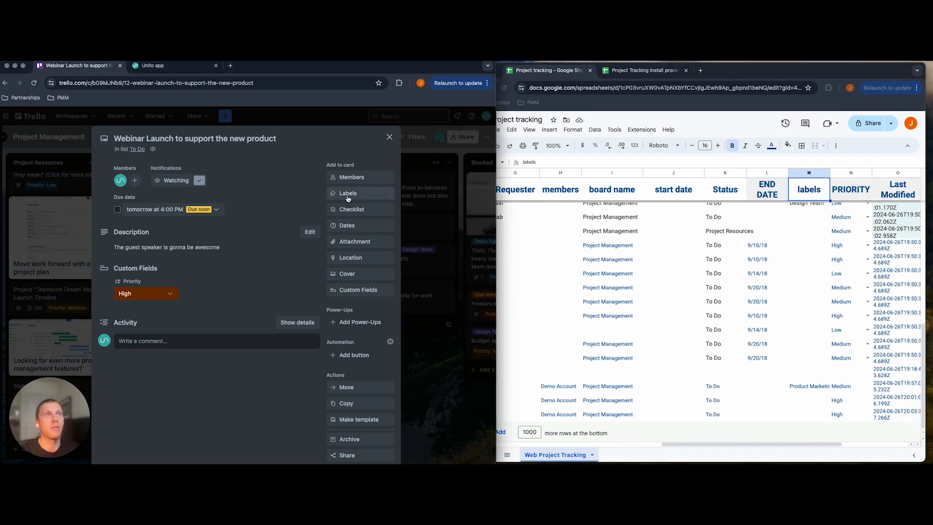
pyautogui.click(347, 193)
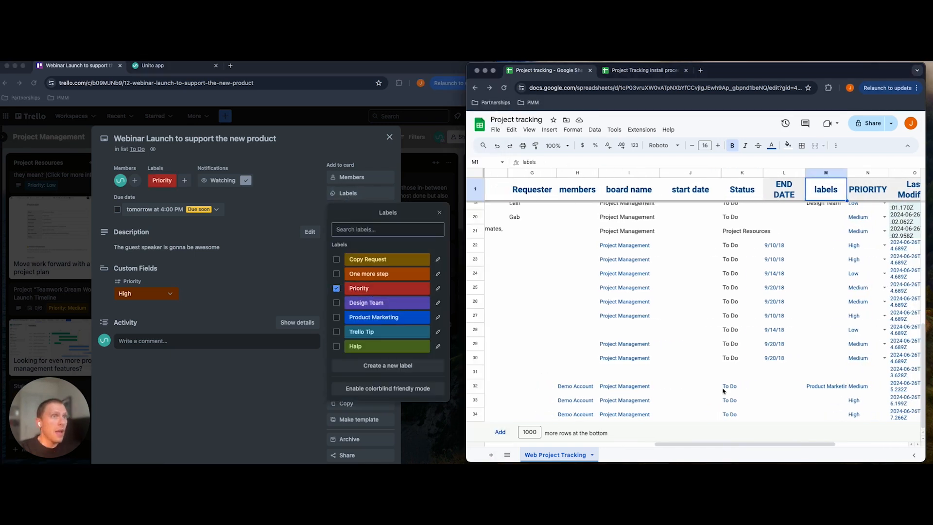
# Change the Webinar Launch row's PRIORITY cell in row 34 to Medium
pyautogui.click(741, 386)
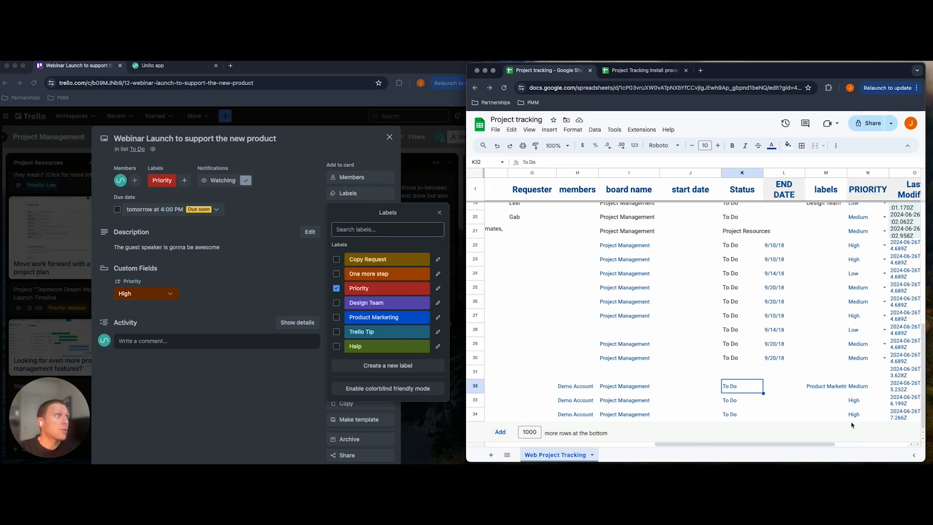
pyautogui.click(867, 414)
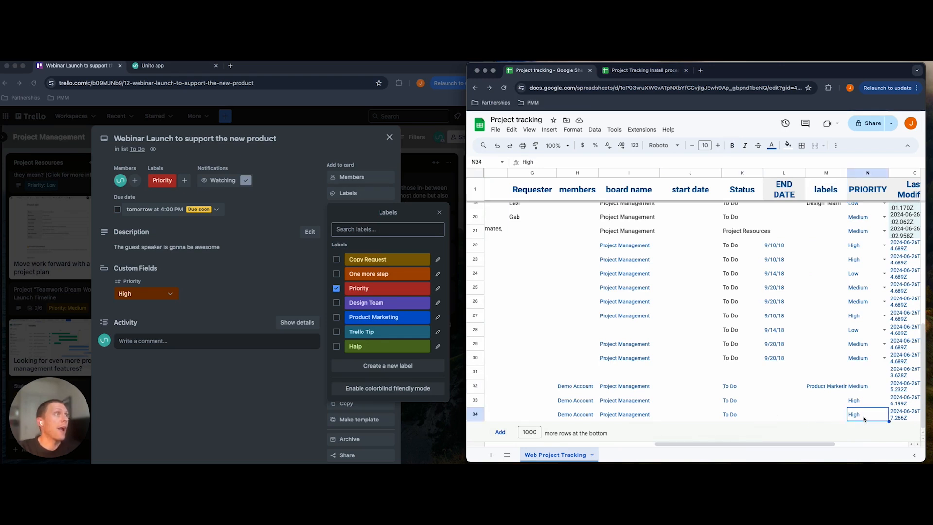
pyautogui.doubleClick(866, 414)
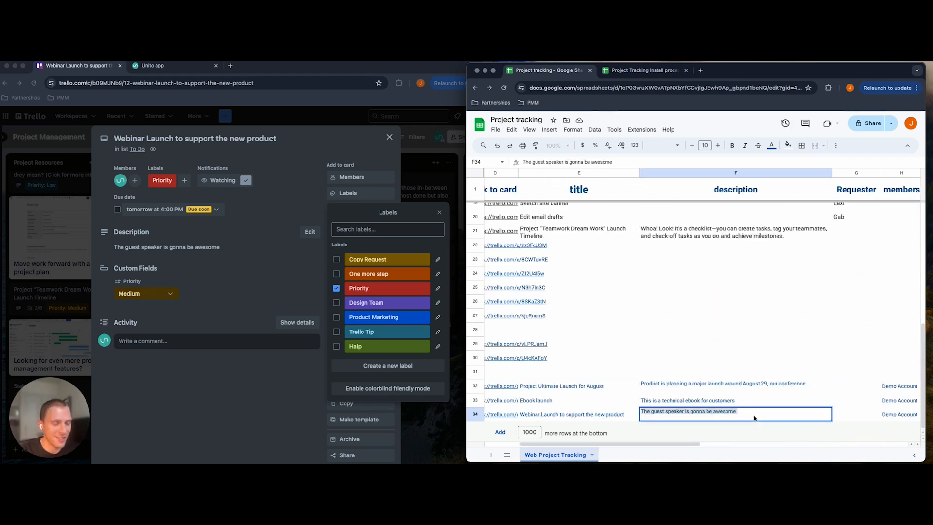
# Set the row's description to 'its gonna be tony hawk' and close the Trello card
pyautogui.write('its gonna be tony hawk')
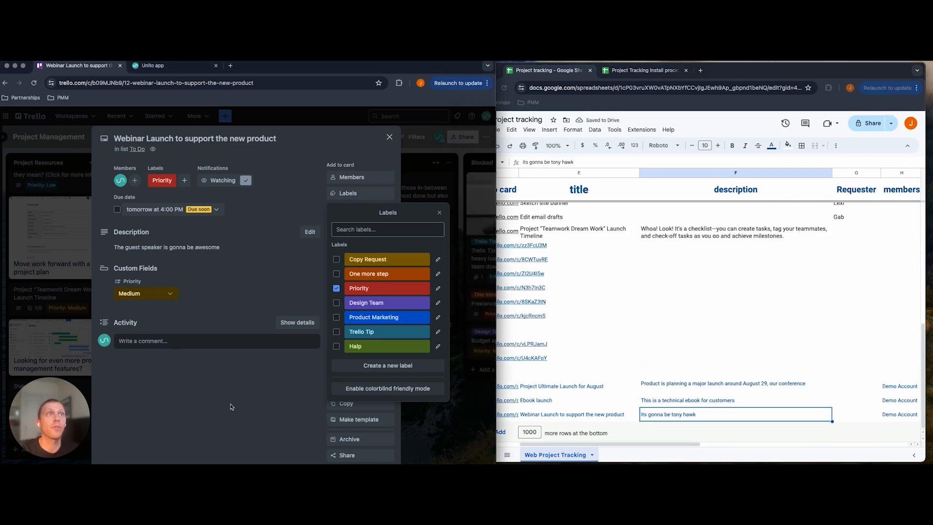
pyautogui.click(388, 137)
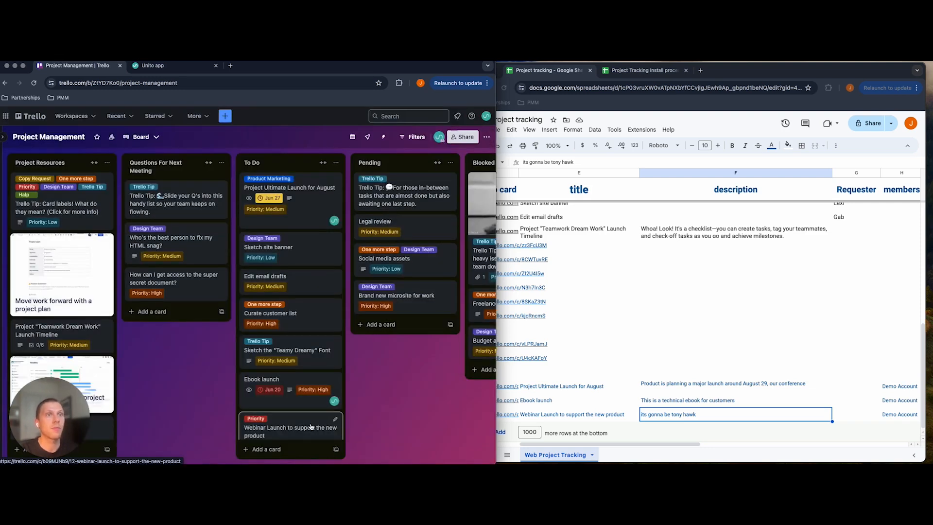
# Confirm the card shows the synced description and Medium priority, then move to Unito
pyautogui.click(290, 431)
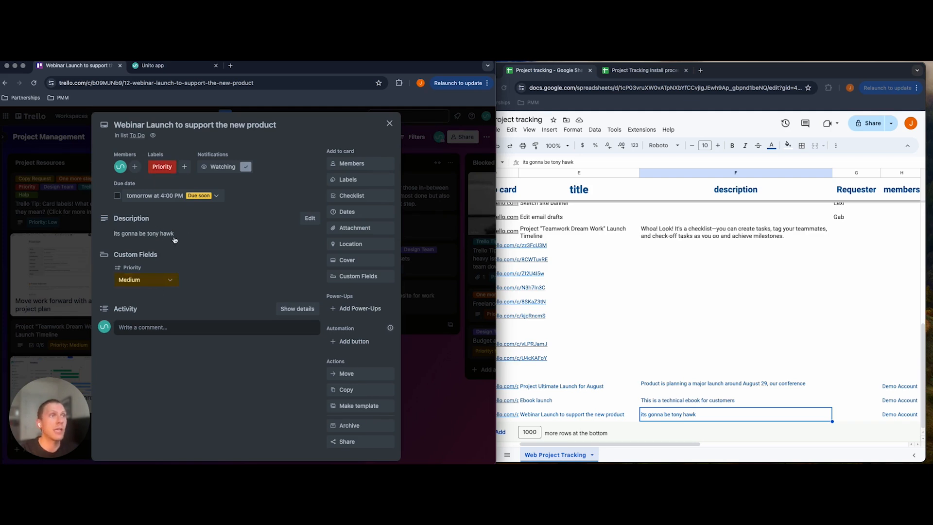
pyautogui.moveTo(153, 248)
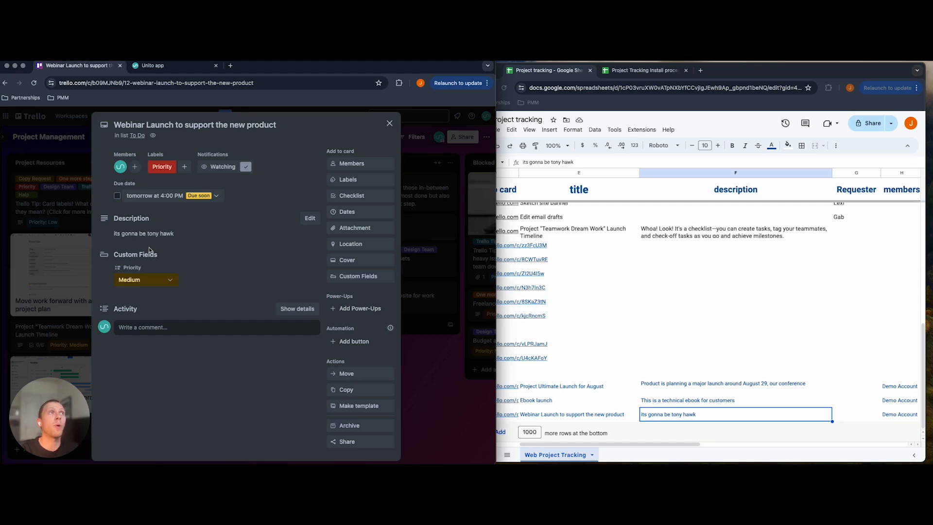
pyautogui.moveTo(235, 239)
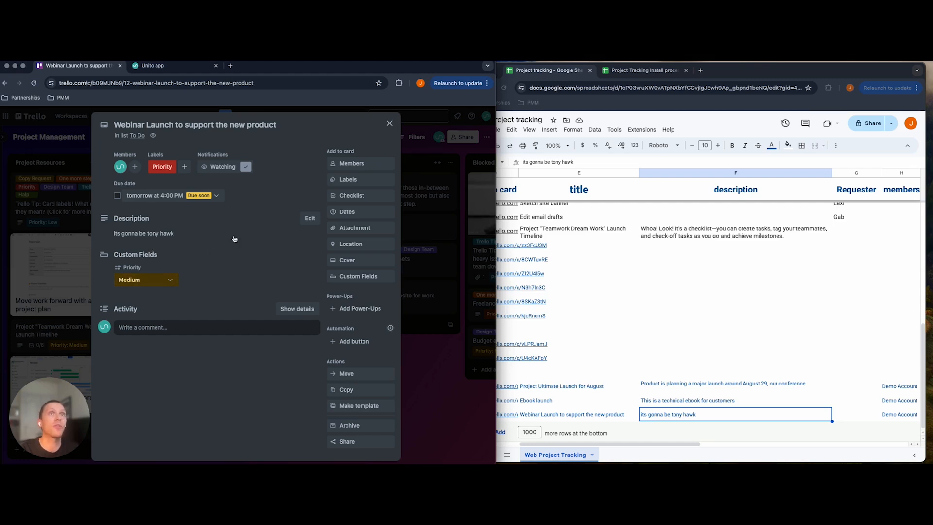
pyautogui.click(159, 65)
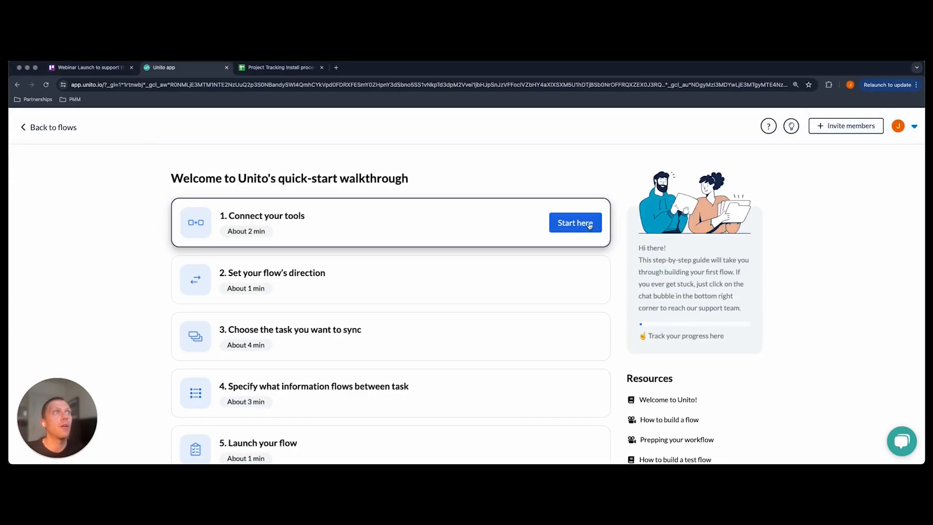
# Start the walkthrough with Google Sheets on both sides of the new flow
pyautogui.click(575, 222)
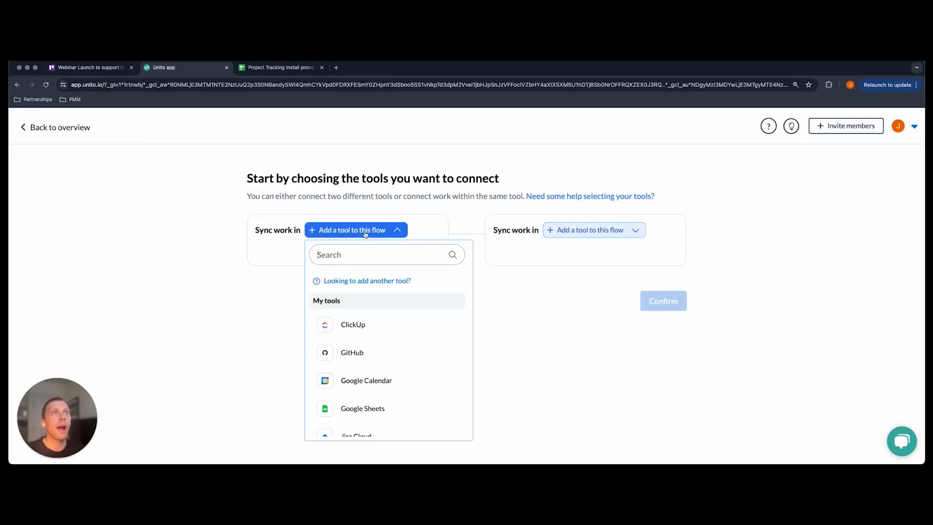
pyautogui.click(363, 408)
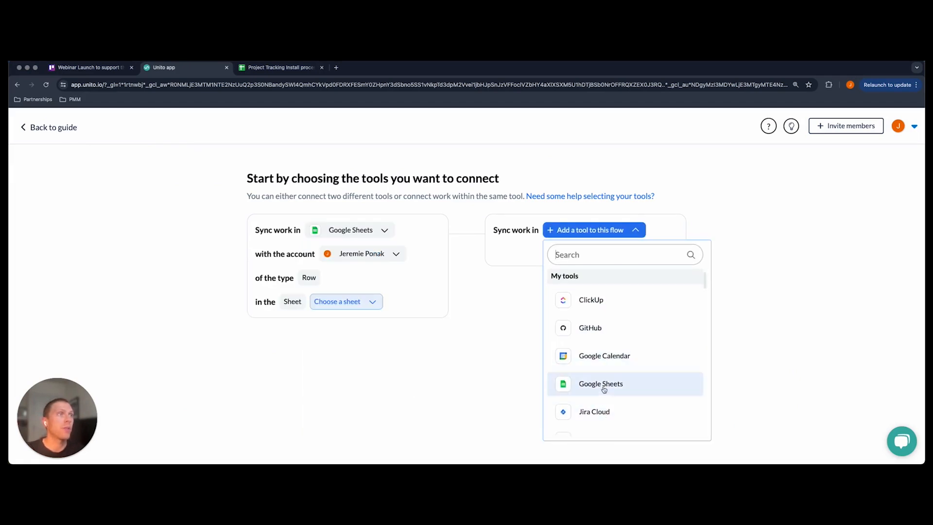
pyautogui.click(600, 383)
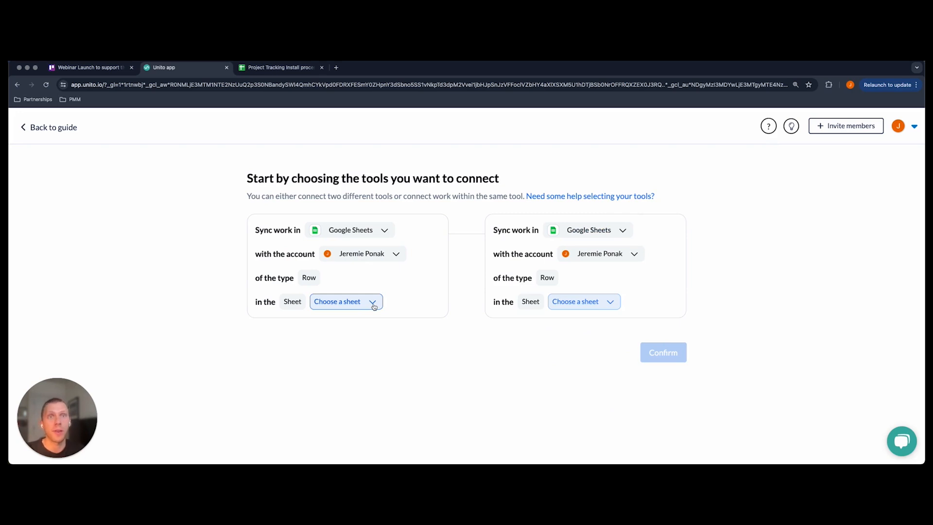
pyautogui.click(345, 302)
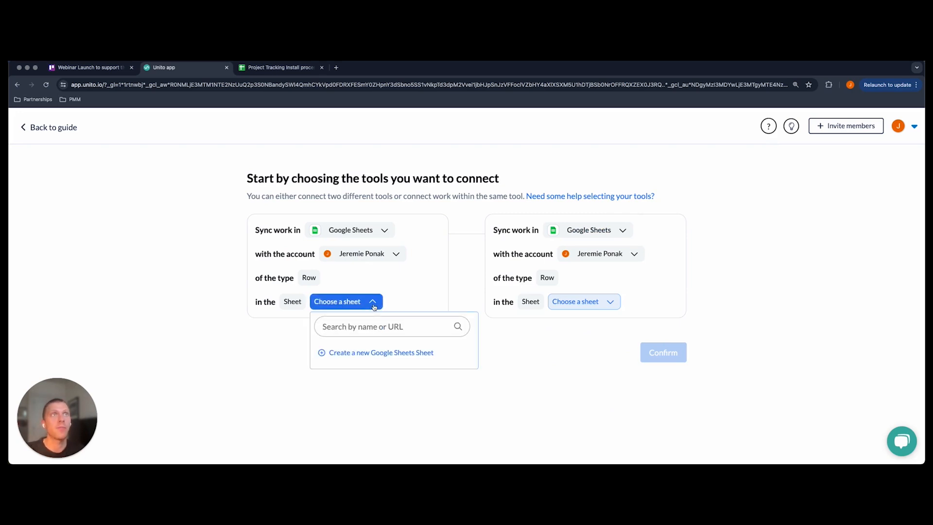
pyautogui.click(280, 67)
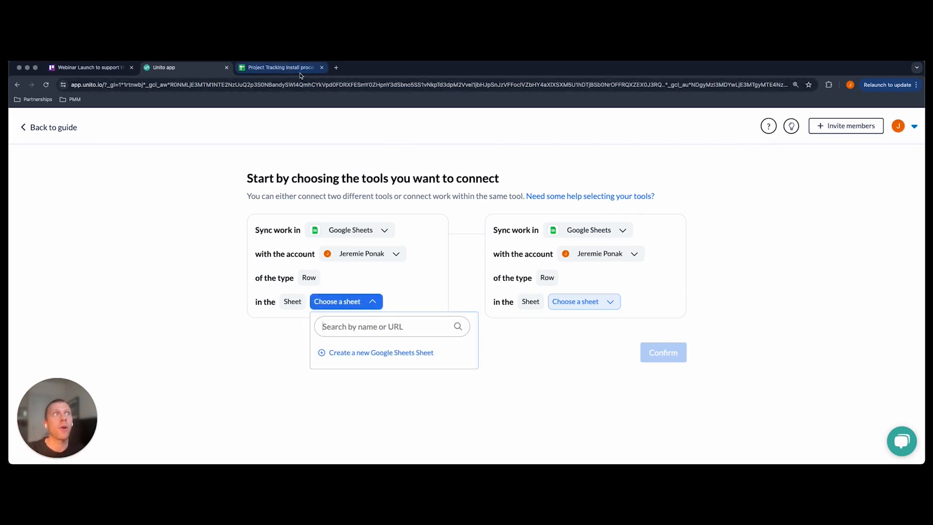
# Run the Unito add-on setup to add Unito ID and Last Modified columns to Project Tracking
pyautogui.click(280, 67)
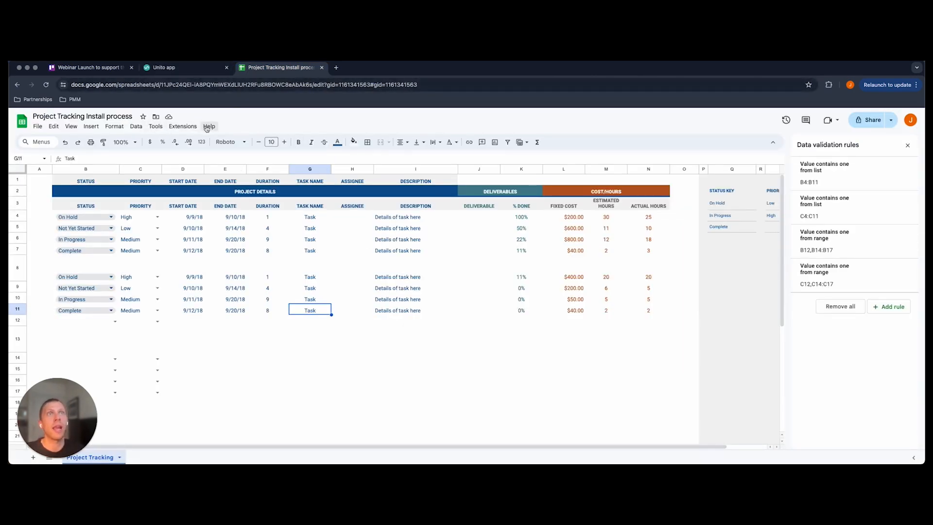
pyautogui.click(209, 126)
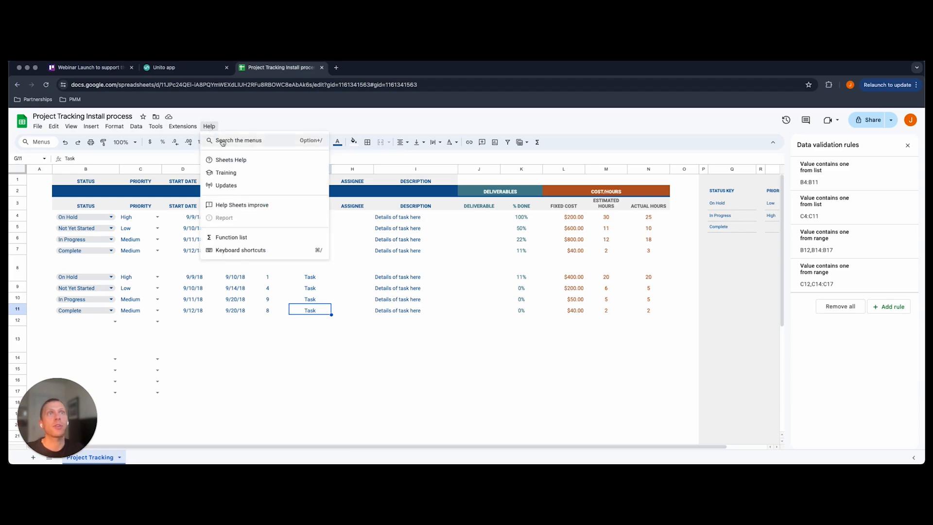
pyautogui.click(182, 126)
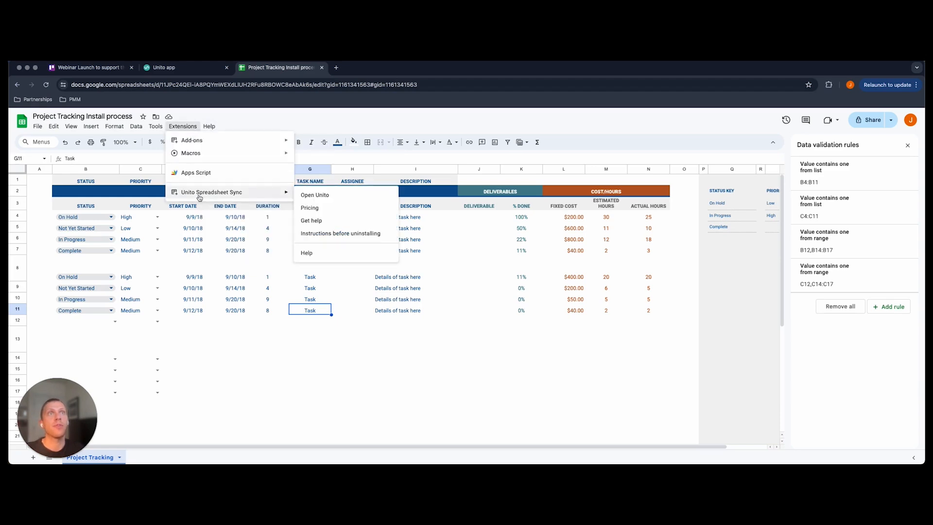
pyautogui.click(314, 194)
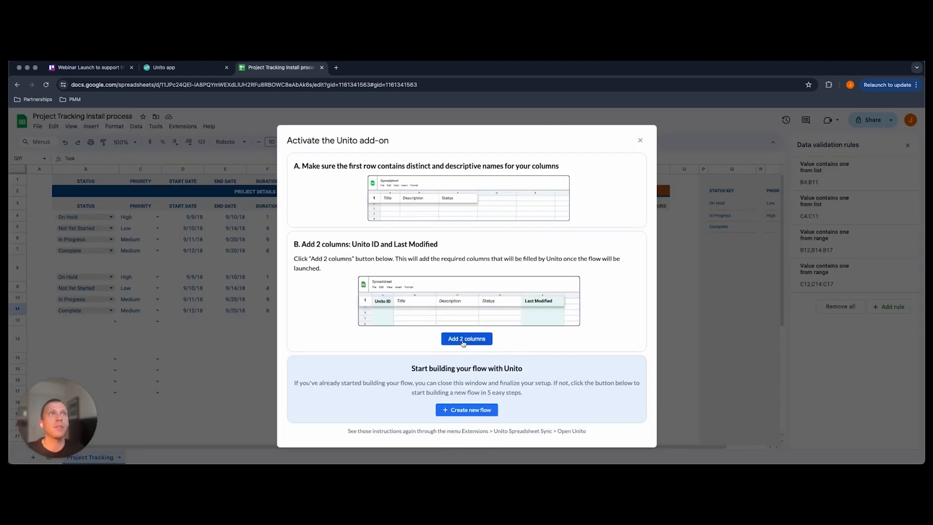
pyautogui.click(466, 338)
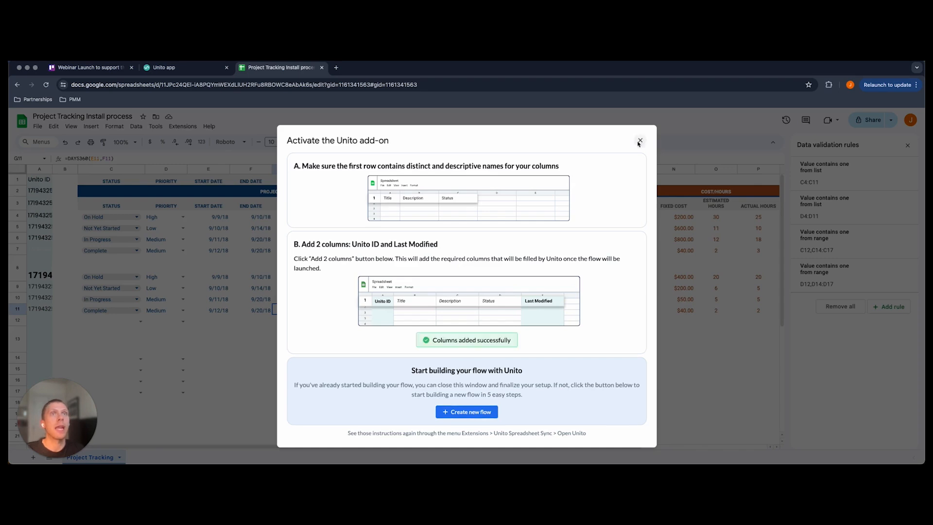
# Close the add-on setup, check the Last Modified column and return to the Unito dashboard
pyautogui.click(640, 142)
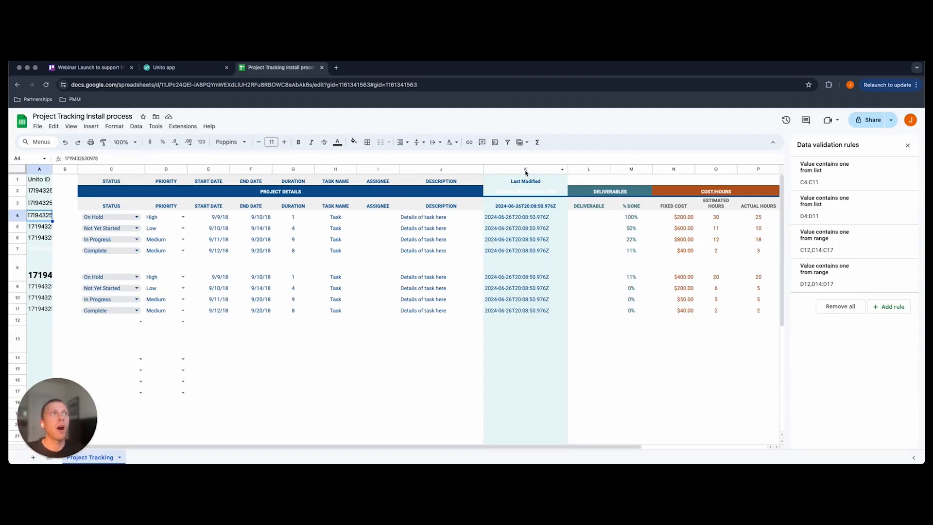
pyautogui.click(525, 169)
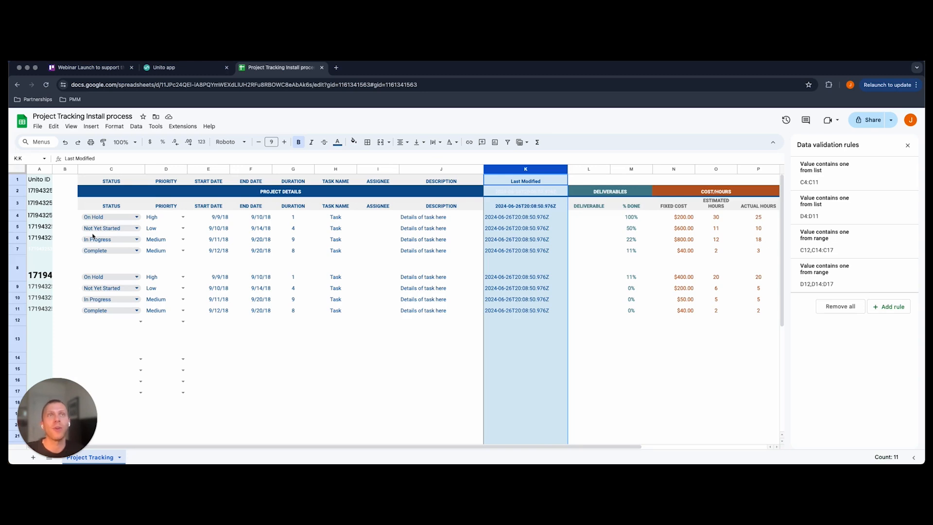
pyautogui.click(166, 68)
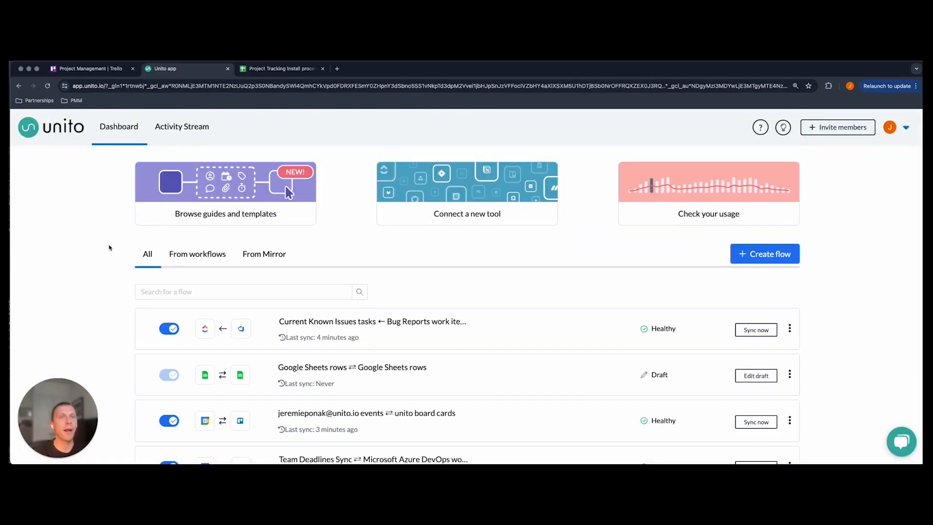
# Locate the Web Project Tracking rows ⇄ Project Management cards flow in the list
pyautogui.scroll(-3)
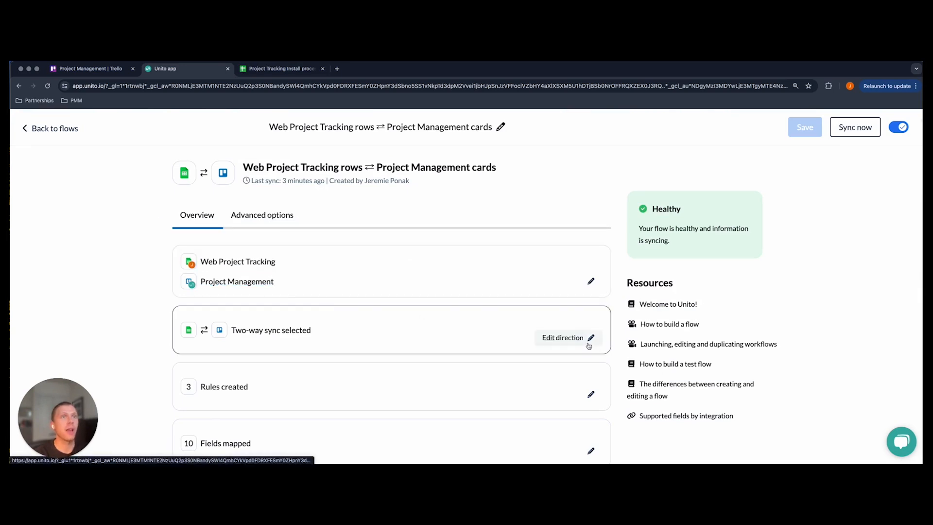
pyautogui.click(563, 337)
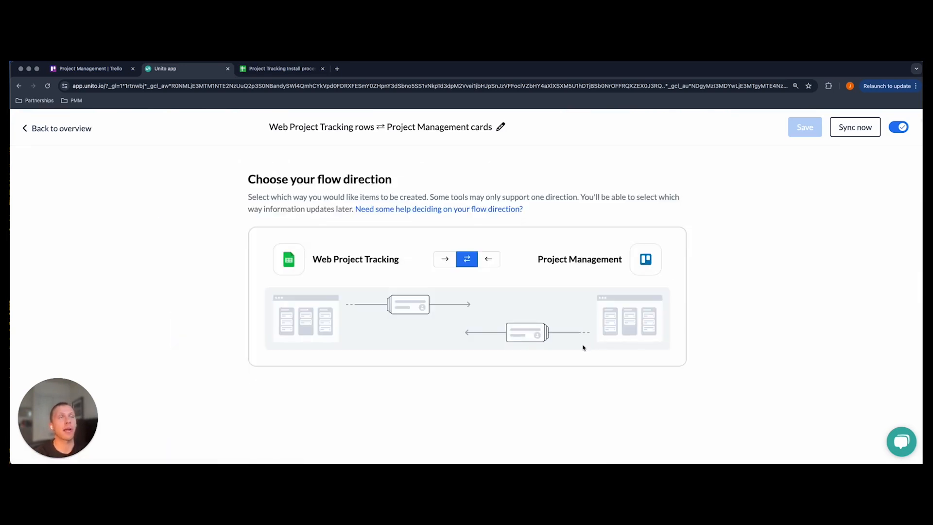
pyautogui.moveTo(578, 346)
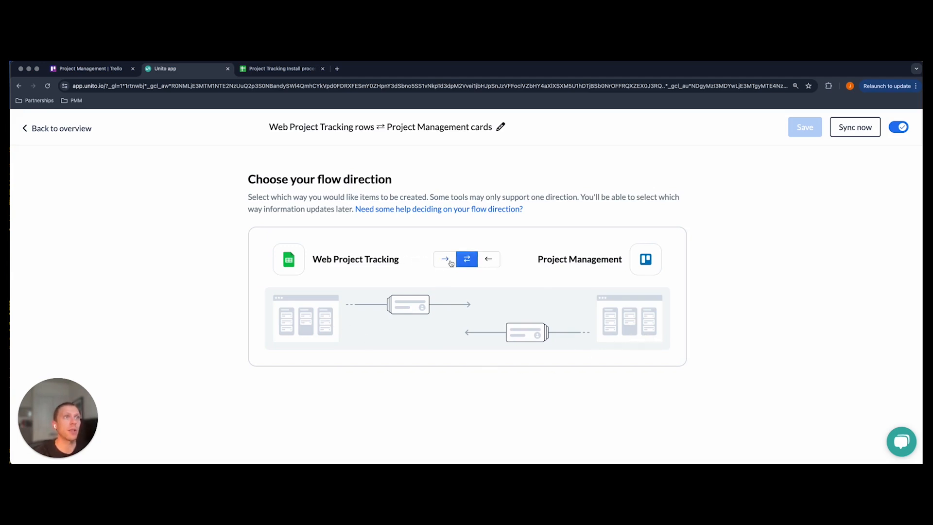
pyautogui.click(488, 258)
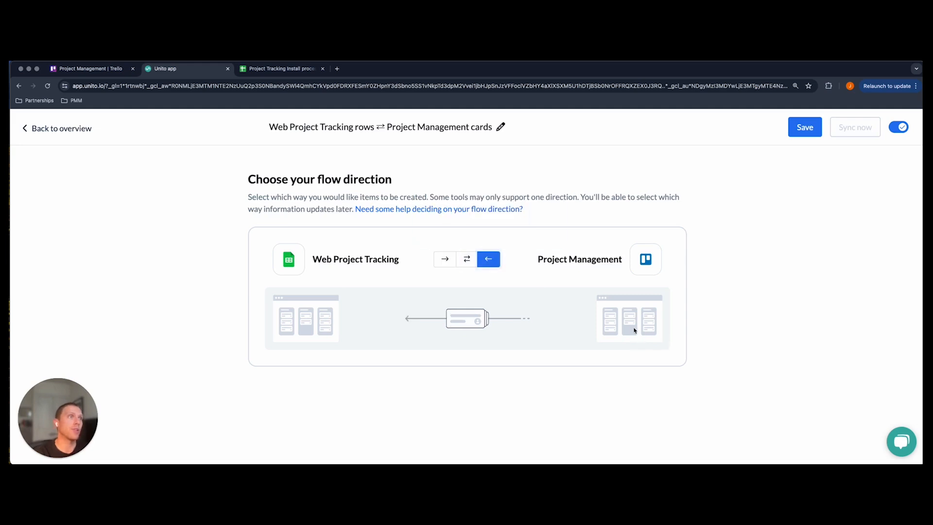
pyautogui.moveTo(623, 339)
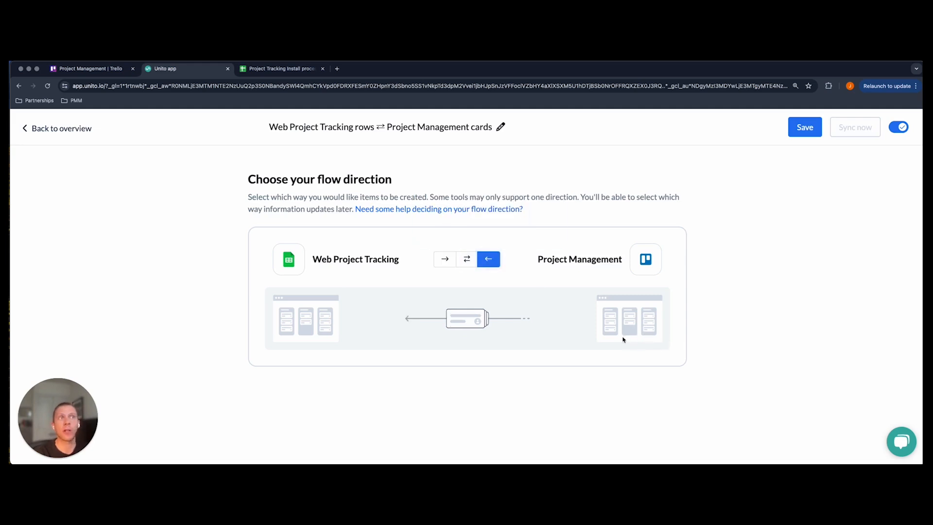
pyautogui.moveTo(587, 330)
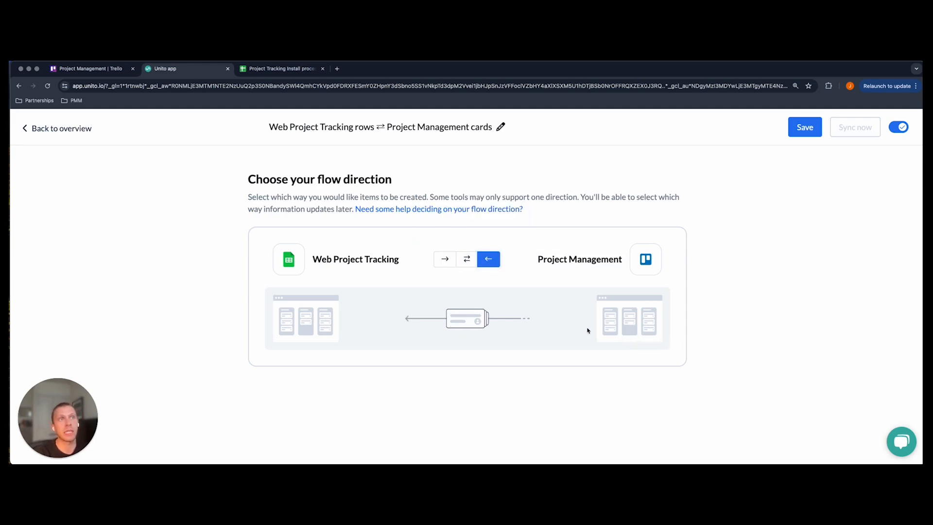
pyautogui.click(467, 258)
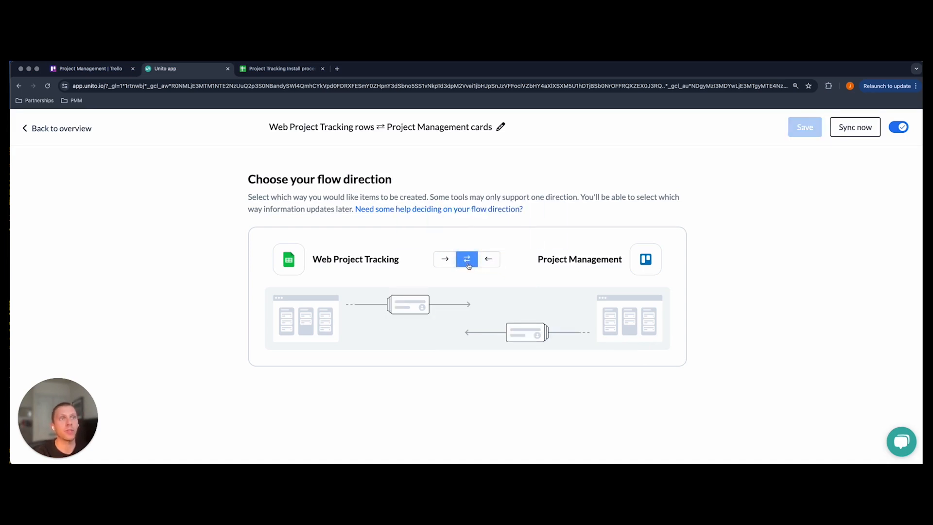
pyautogui.moveTo(445, 362)
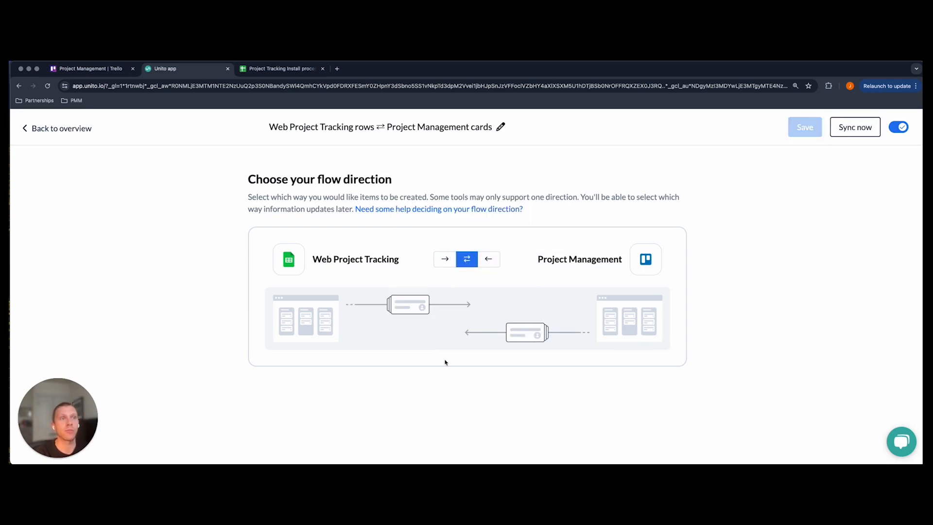
pyautogui.moveTo(383, 364)
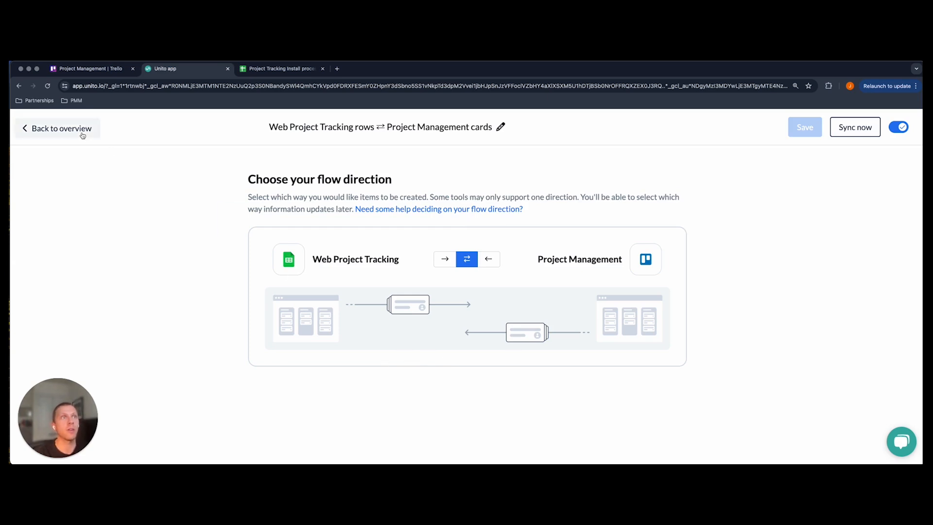
pyautogui.click(56, 129)
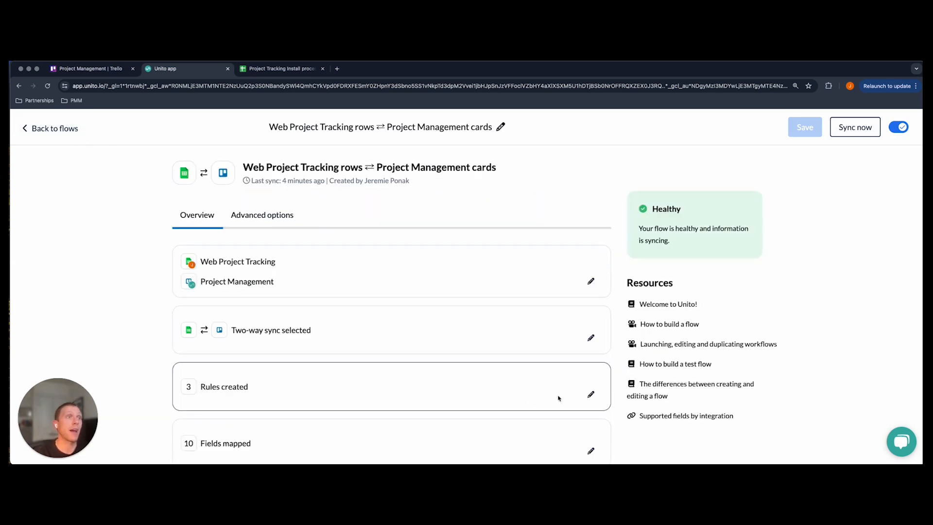
pyautogui.click(591, 395)
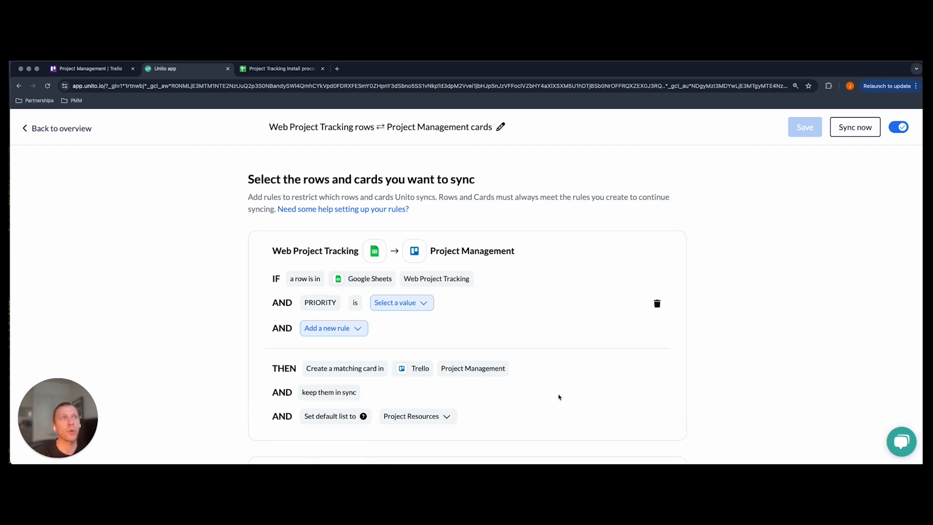
pyautogui.scroll(-3)
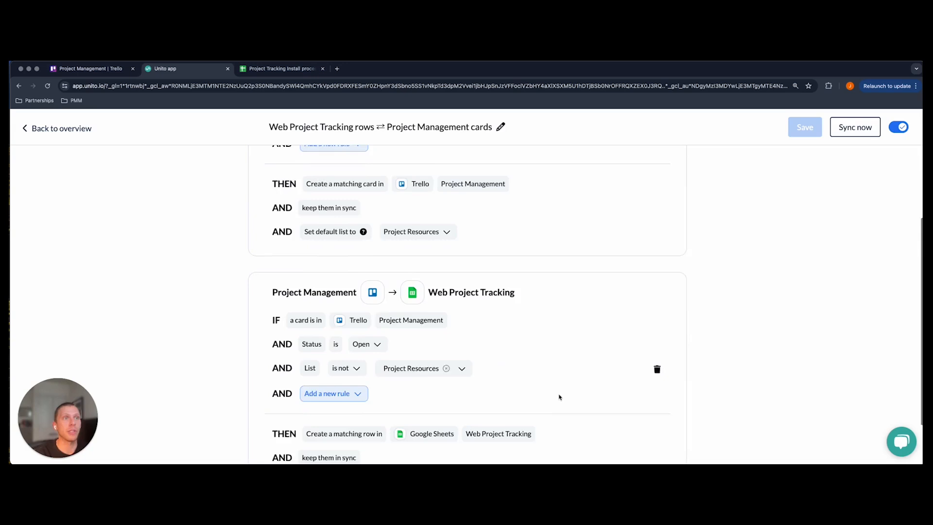
pyautogui.scroll(-3)
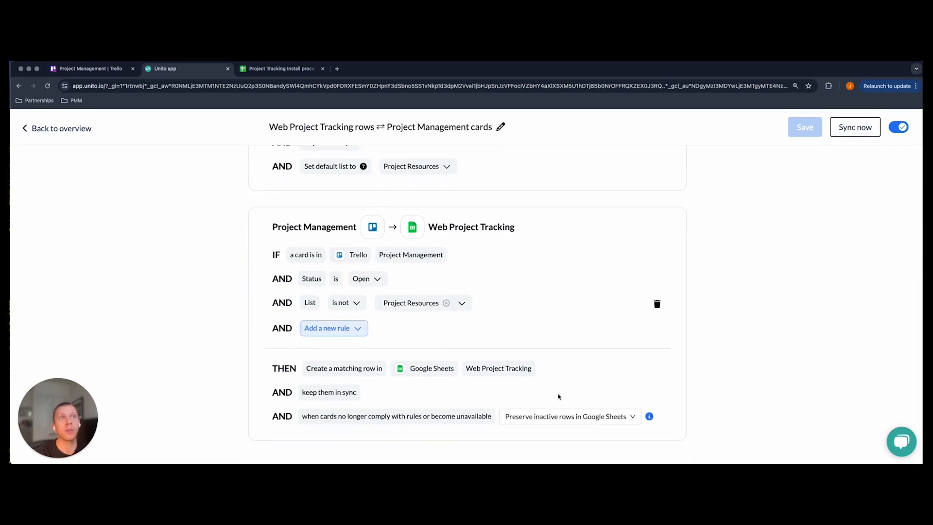
pyautogui.moveTo(523, 366)
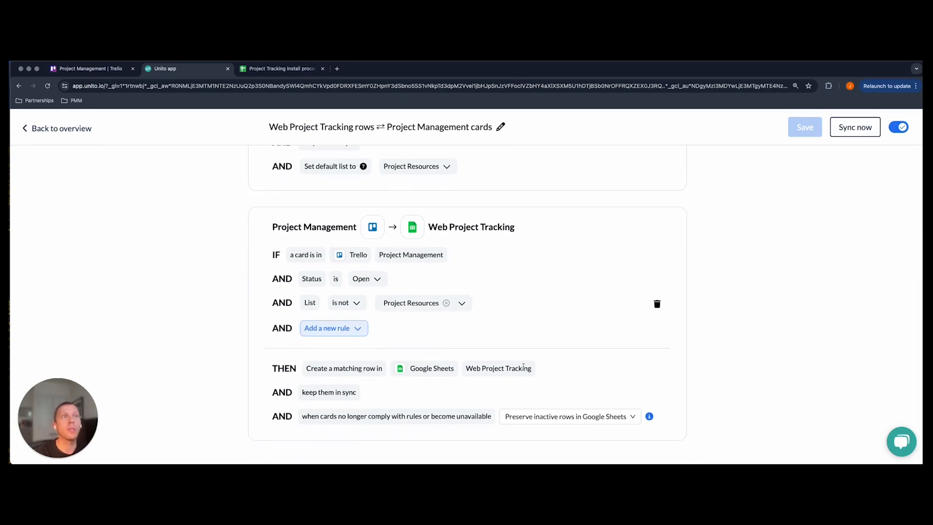
pyautogui.moveTo(372, 227)
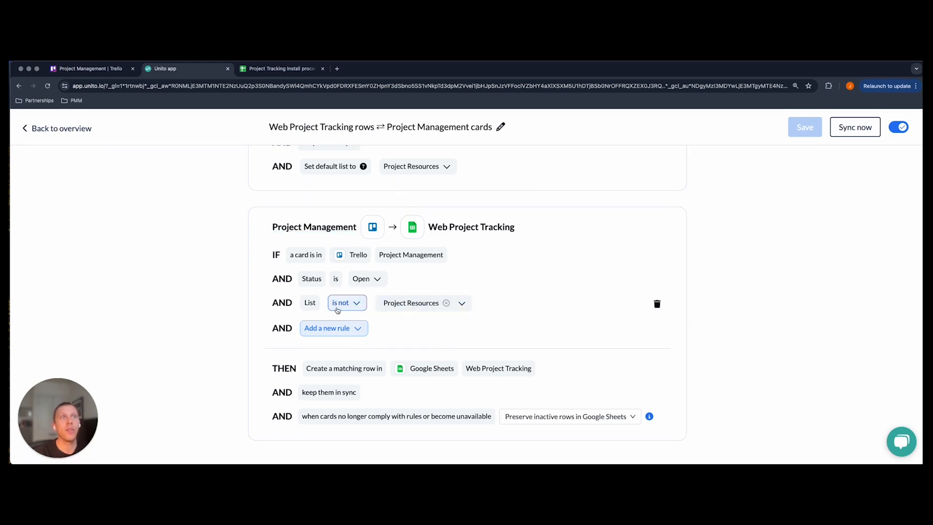
pyautogui.moveTo(359, 308)
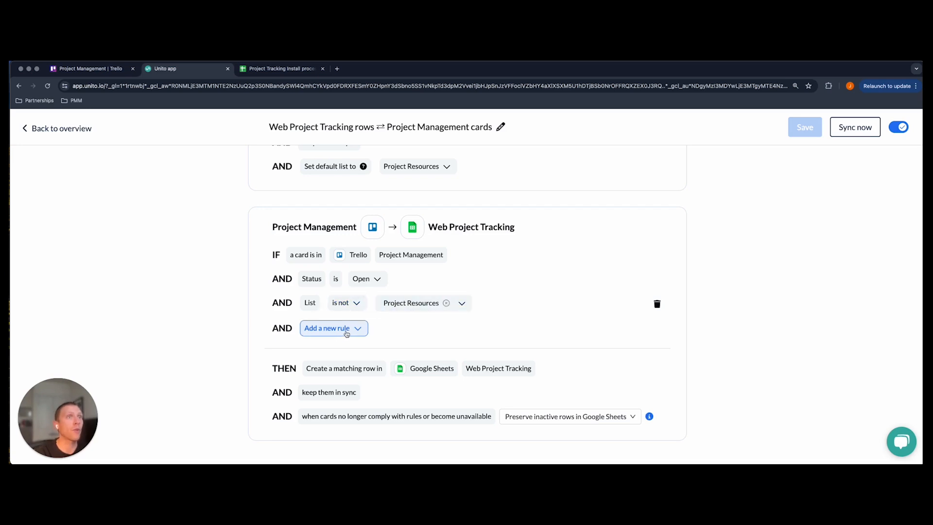
pyautogui.click(334, 328)
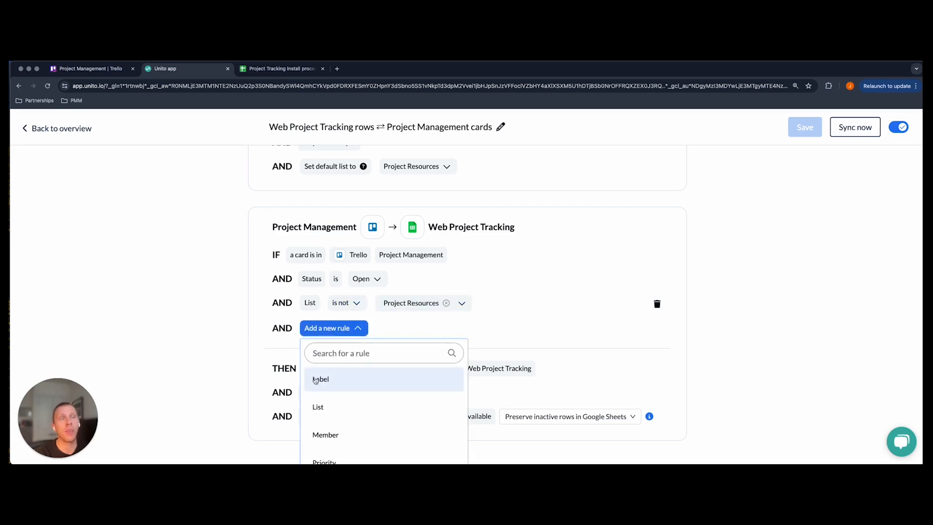
pyautogui.scroll(-3)
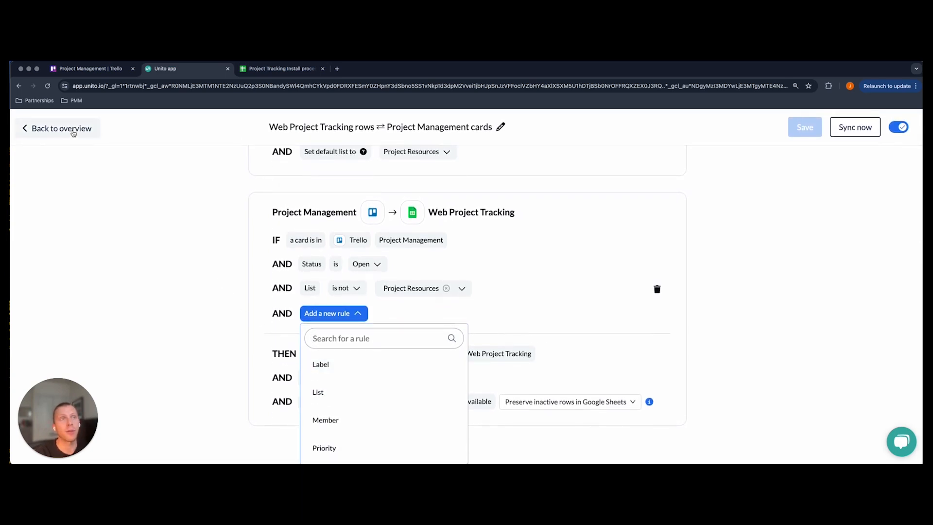
pyautogui.click(57, 128)
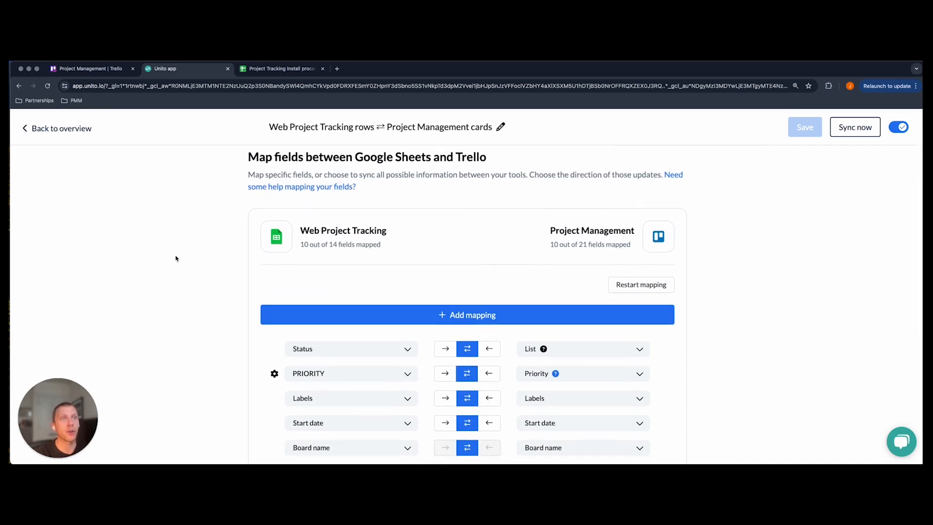
pyautogui.scroll(-3)
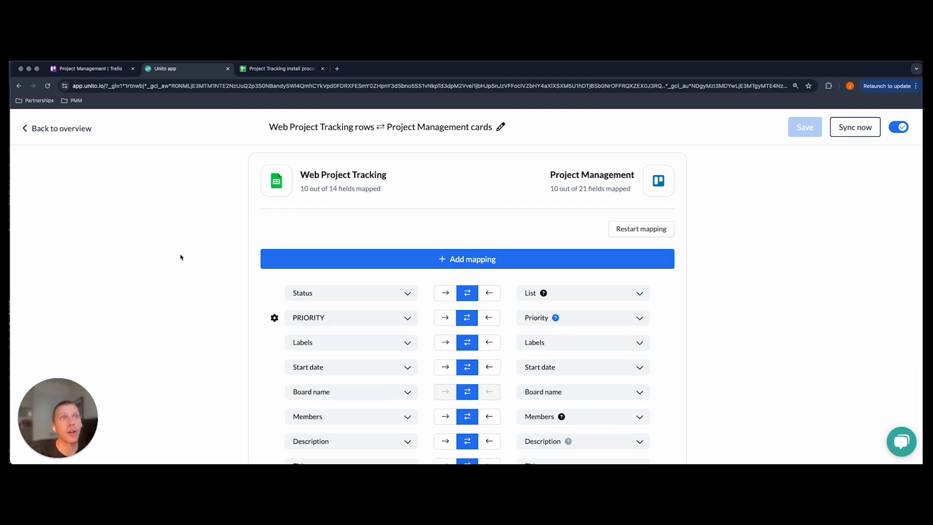
pyautogui.moveTo(203, 277)
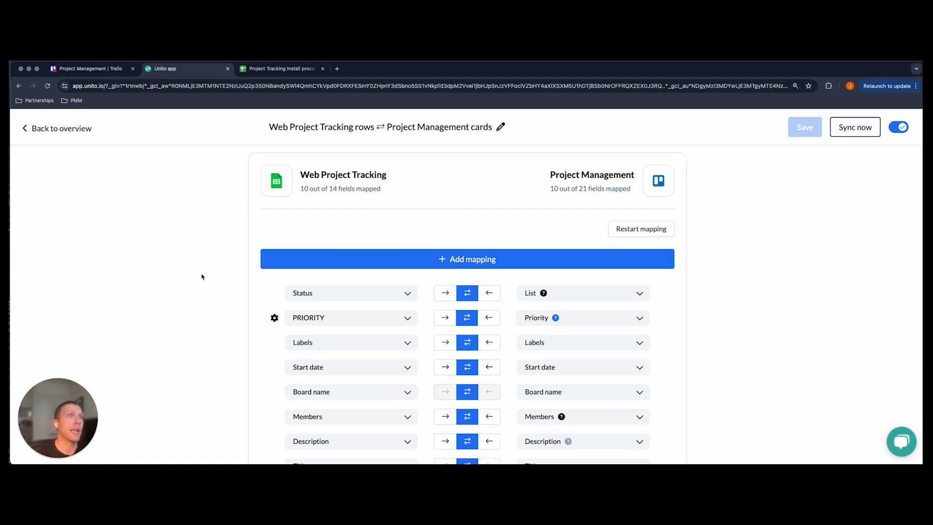
pyautogui.moveTo(414, 326)
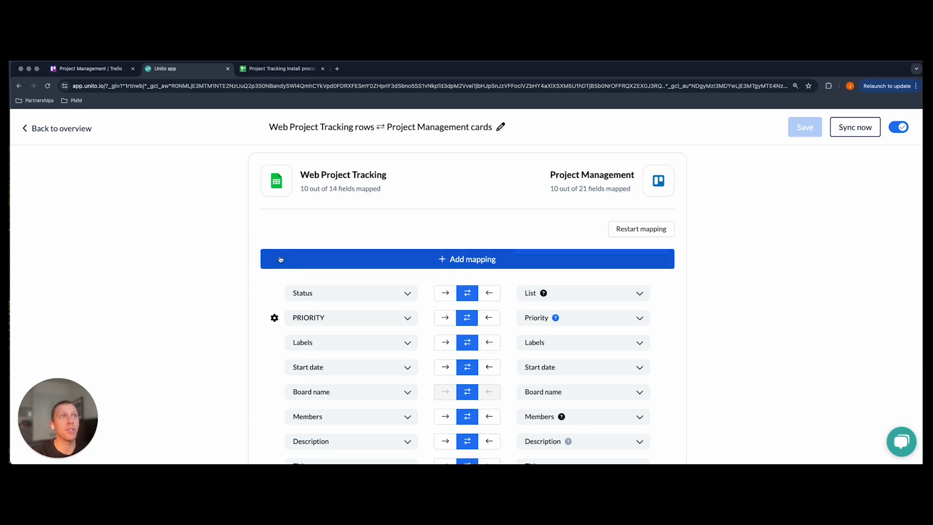
pyautogui.click(467, 258)
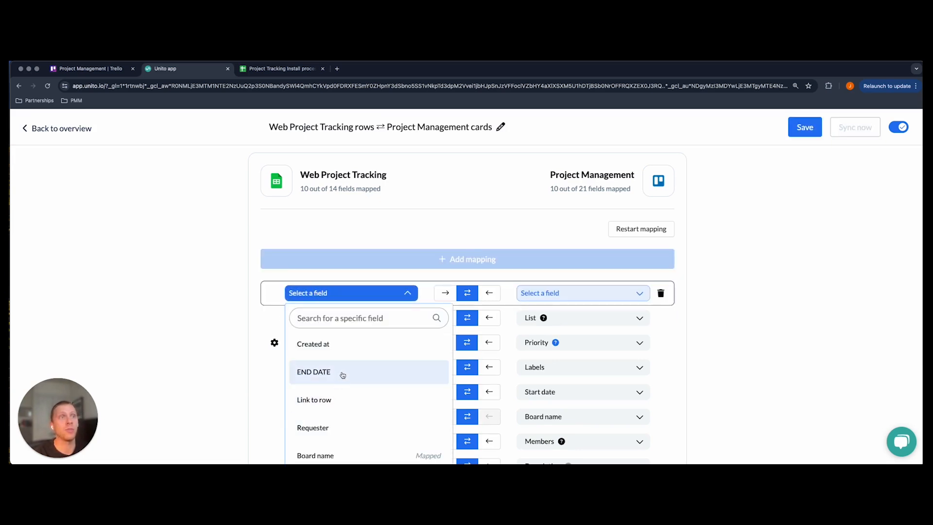
pyautogui.scroll(-3)
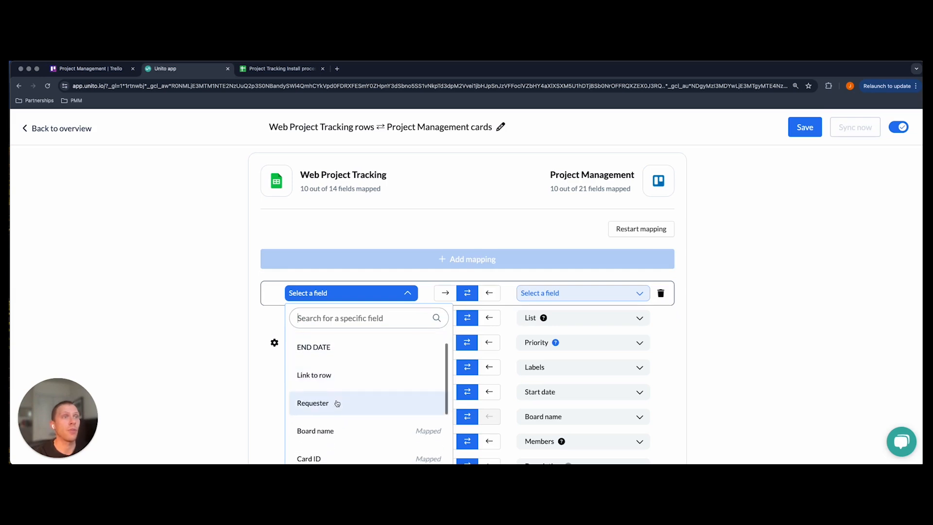
pyautogui.click(313, 402)
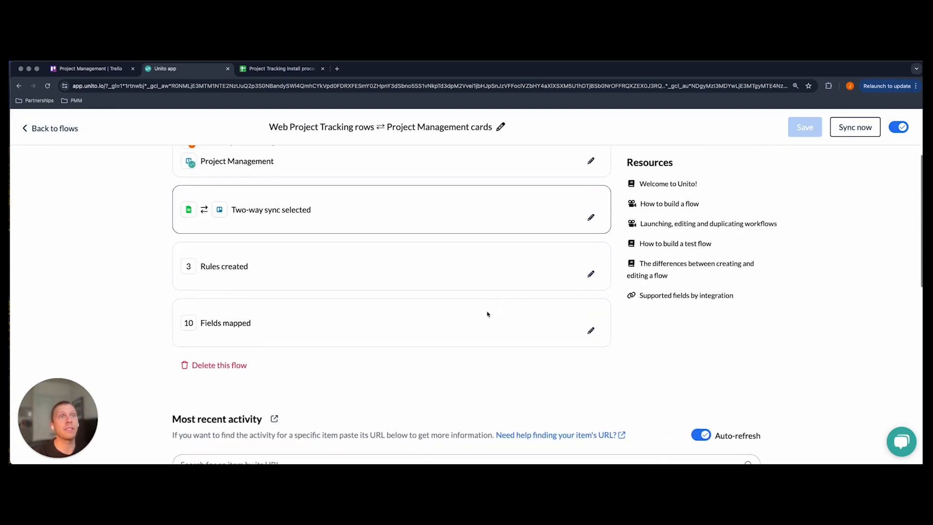
# Scroll to the Most recent activity table of successful 26 June syncs
pyautogui.scroll(-3)
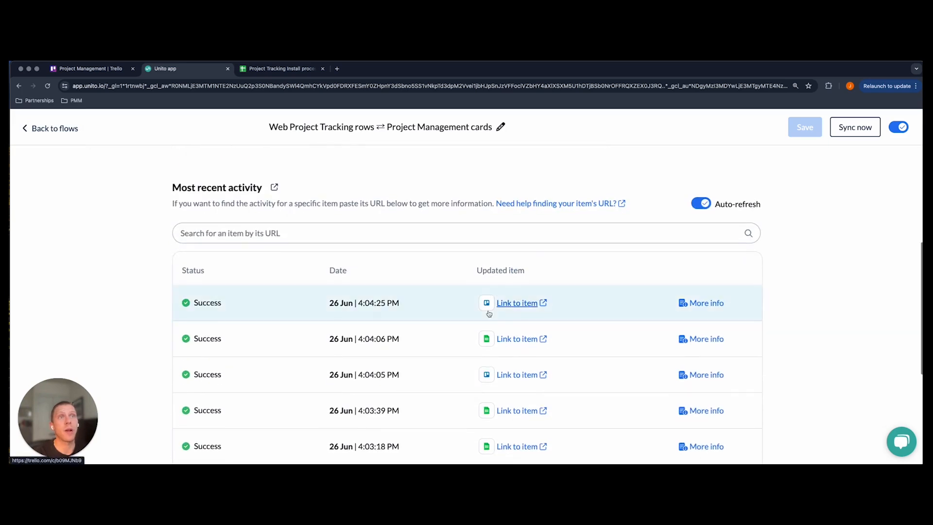
pyautogui.scroll(-3)
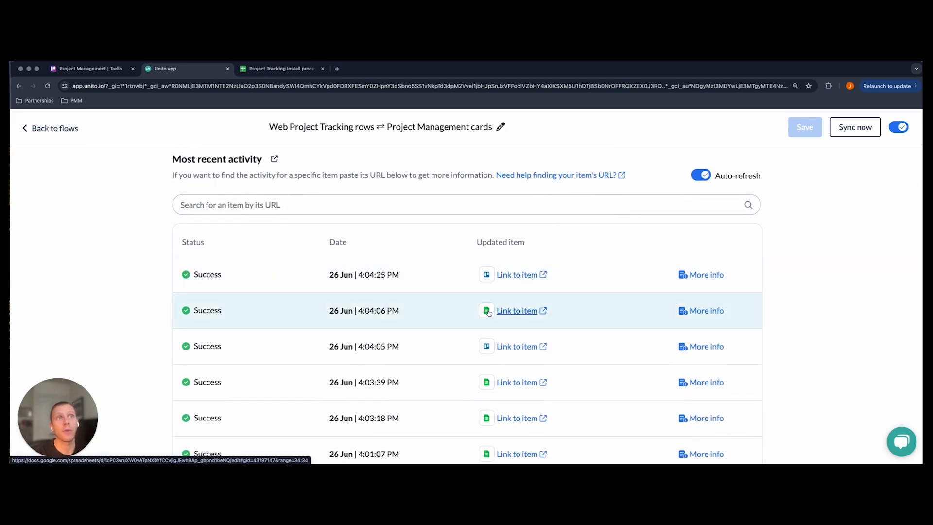
pyautogui.moveTo(467, 313)
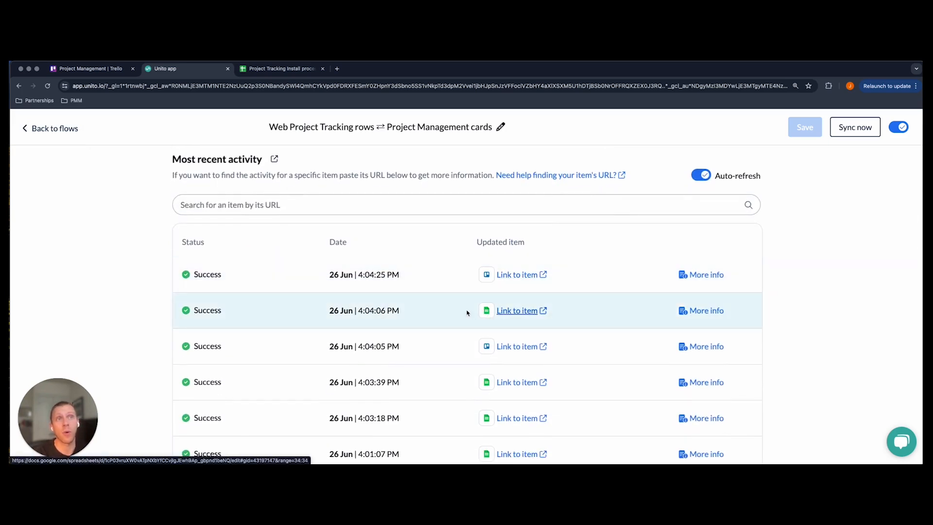